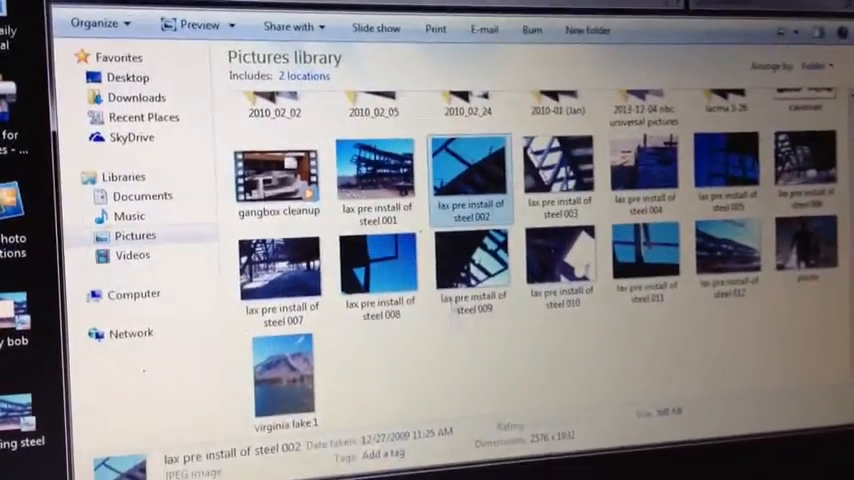
Open the 'lax pre install of steel 002' photo from the Pictures library in Windows Photo Viewer.
double_click(472, 176)
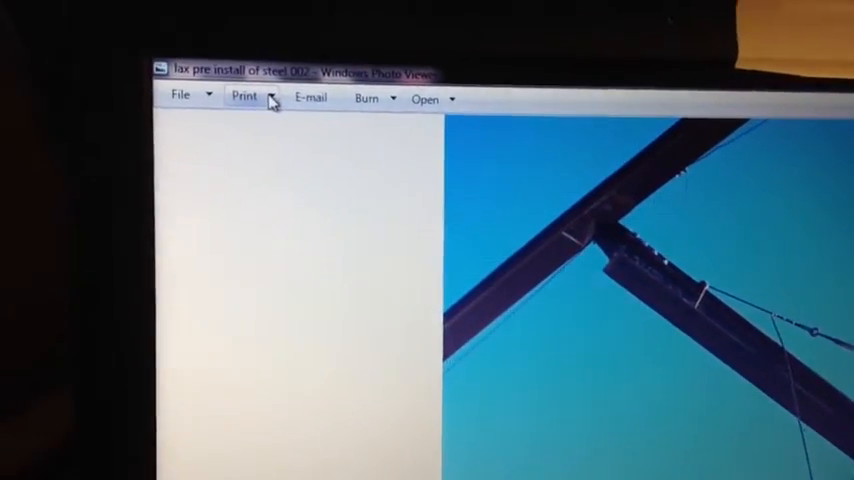
Bring up the Print Pictures dialog for the steel photo with PDF-XChange 4.0 as printer.
click(248, 96)
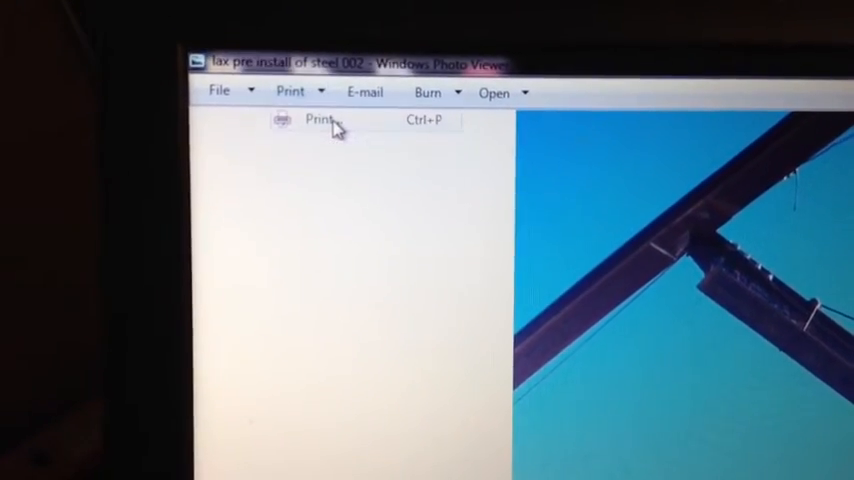
click(318, 120)
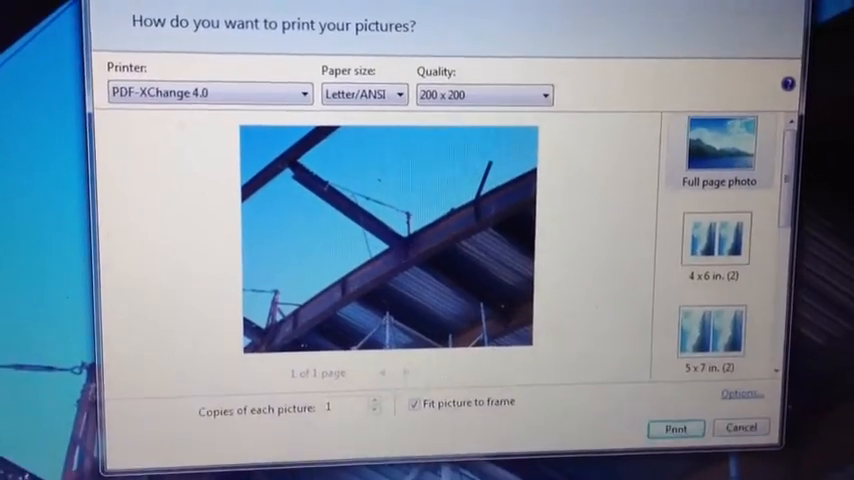
Print the full-page steel photo to PDF-XChange 4.0 so it prompts for a save location.
click(676, 428)
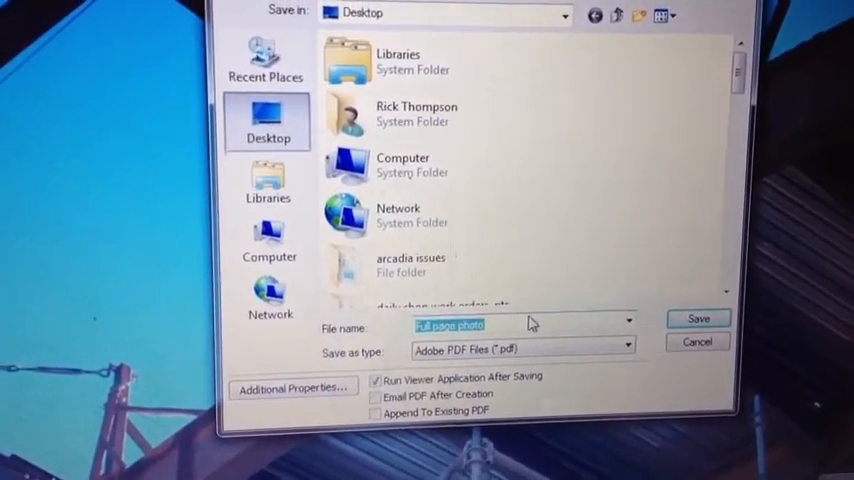
Save the printed photo as a PDF named 'steel' fix on the Desktop with Run Viewer After Saving on.
click(624, 322)
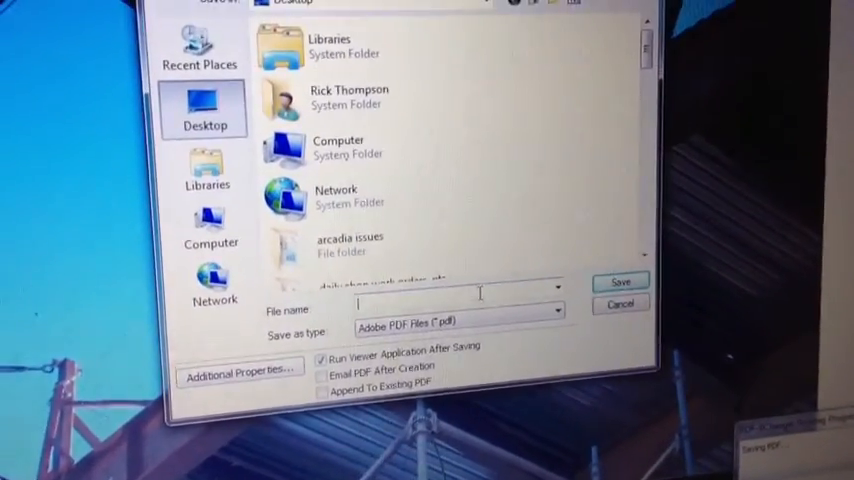
text(steel fix)
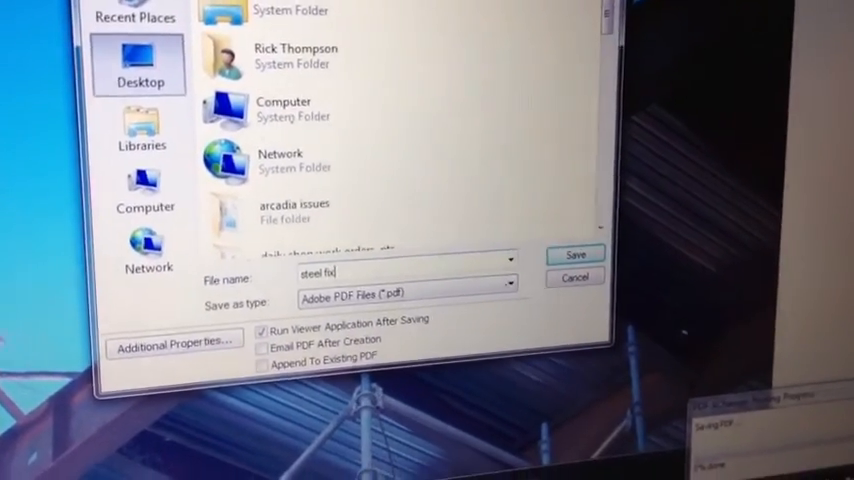
click(576, 252)
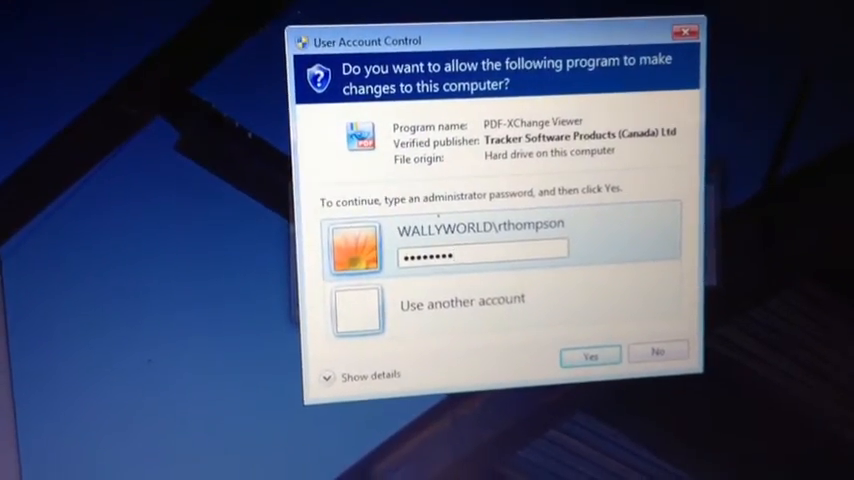
Allow PDF-XChange Viewer through User Account Control so the saved steel fix PDF opens.
click(588, 356)
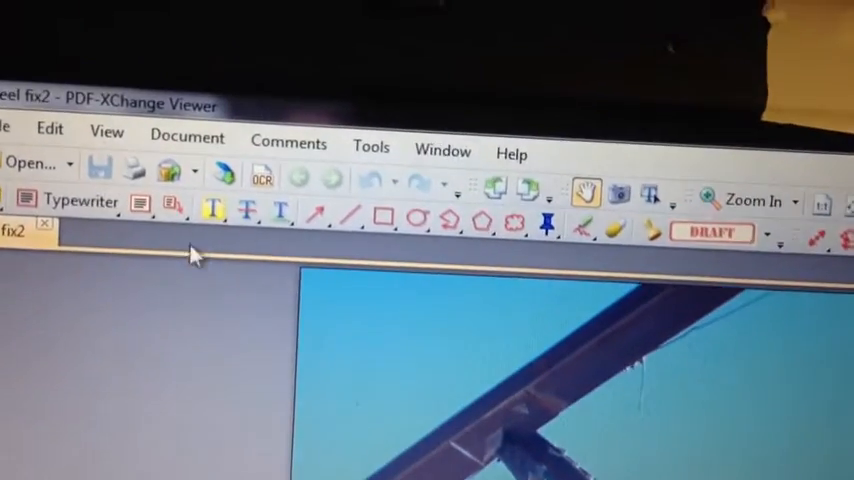